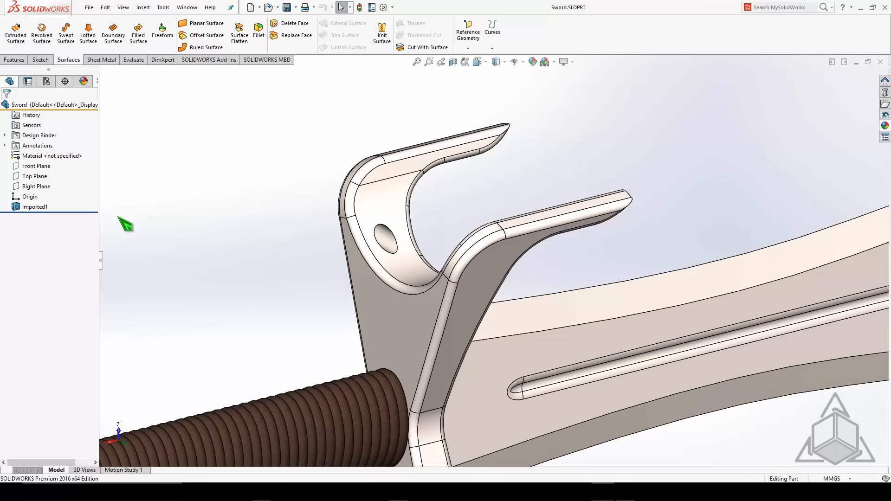
- Delete and patch the inner face of the hilt hole, creating DeleteFace1
click(34, 206)
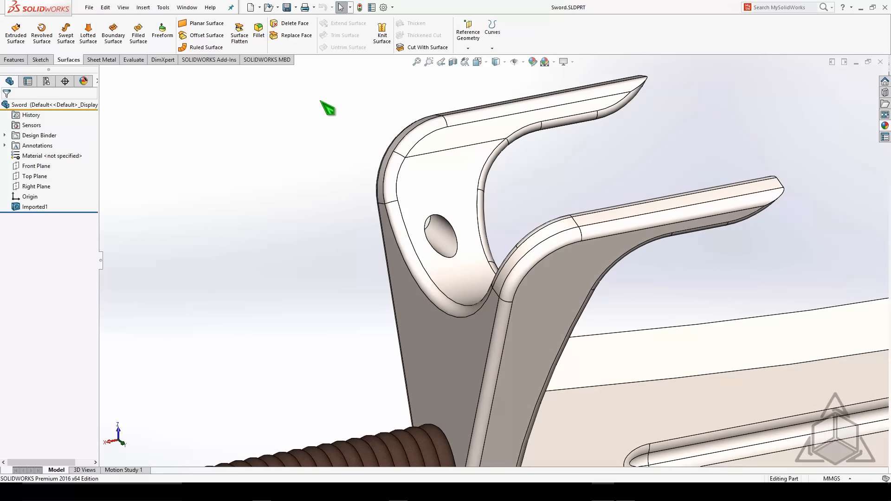
click(294, 23)
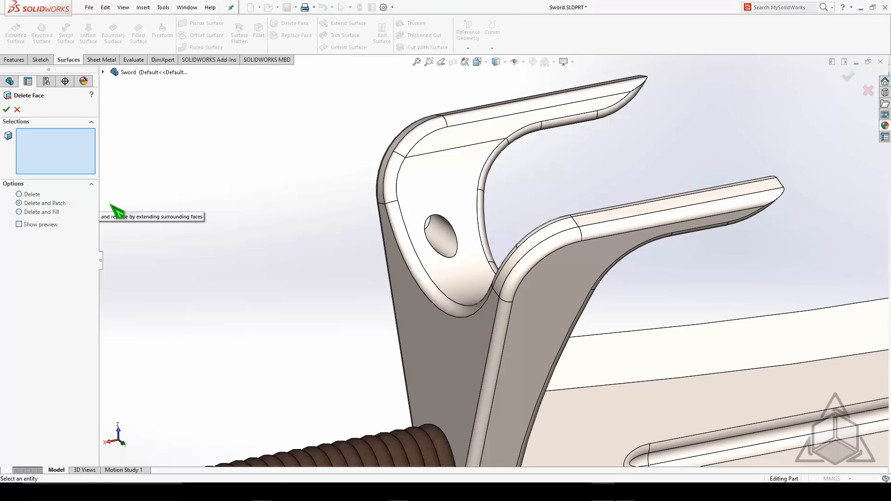
click(440, 233)
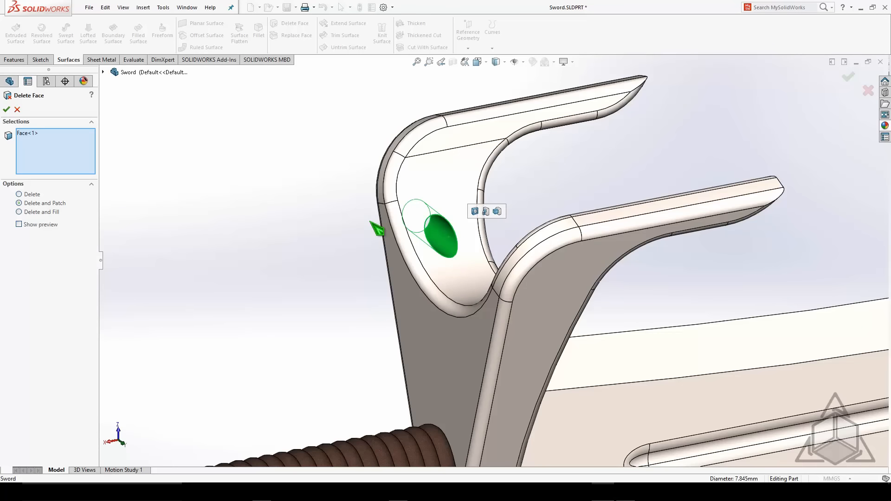
click(6, 110)
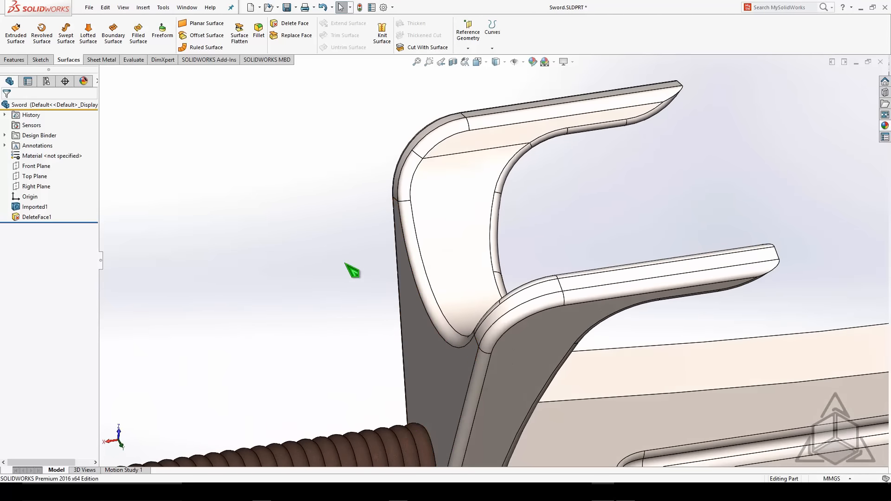
- Select the part so it lists under Surface Bodies with the hole edge outlined
click(36, 217)
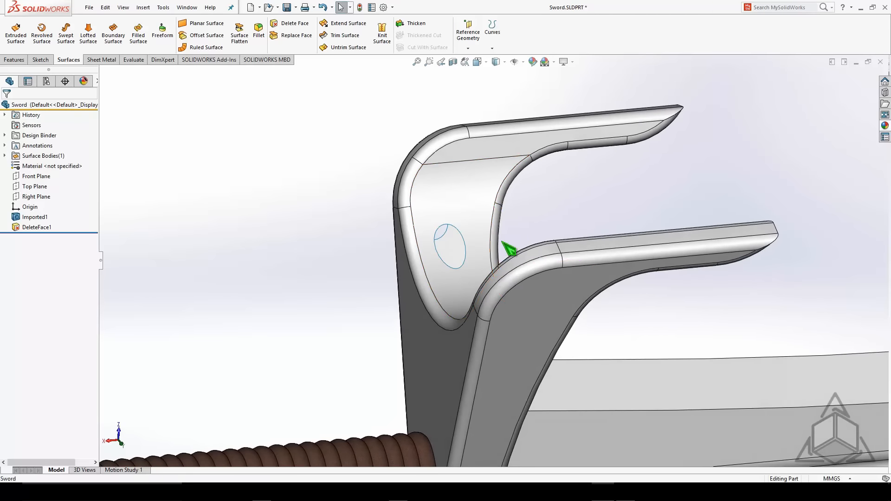
mouse_move(538, 244)
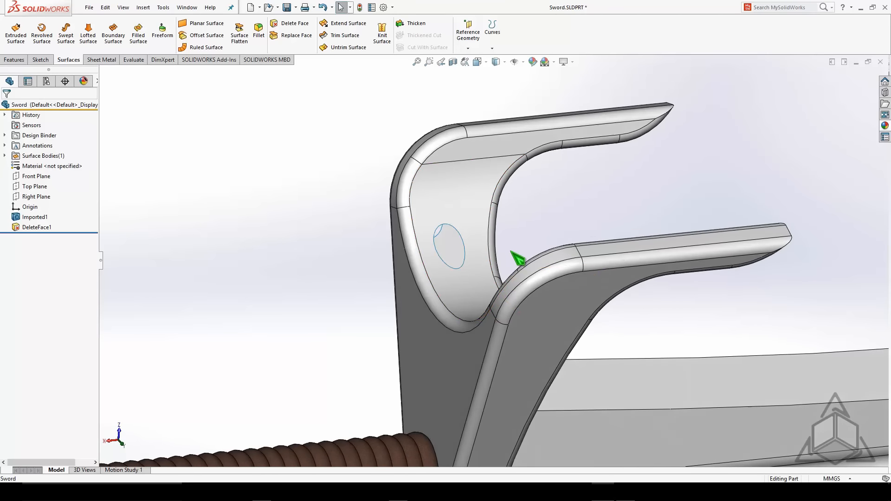
- Select the patched hole area on the hilt and delete it, choosing Delete Hole(s)
click(517, 259)
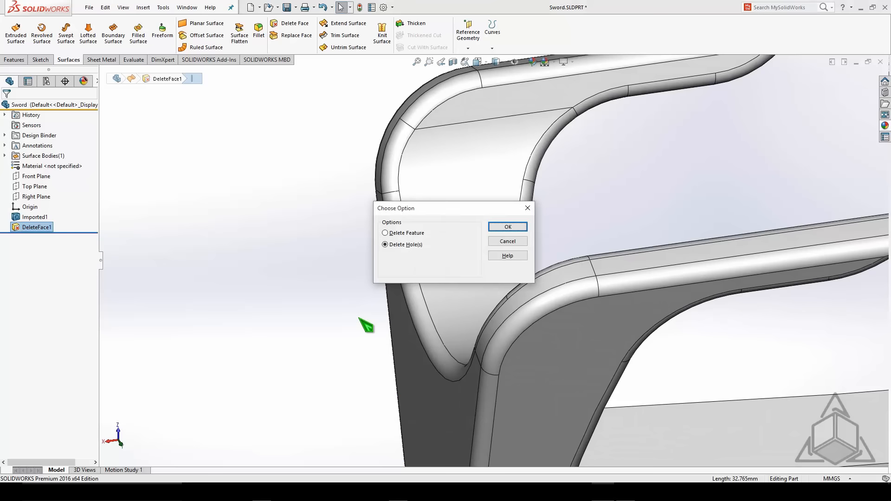
- Confirm deleting the hole, creating DeleteHole1, and select the circular face on the hilt
click(506, 226)
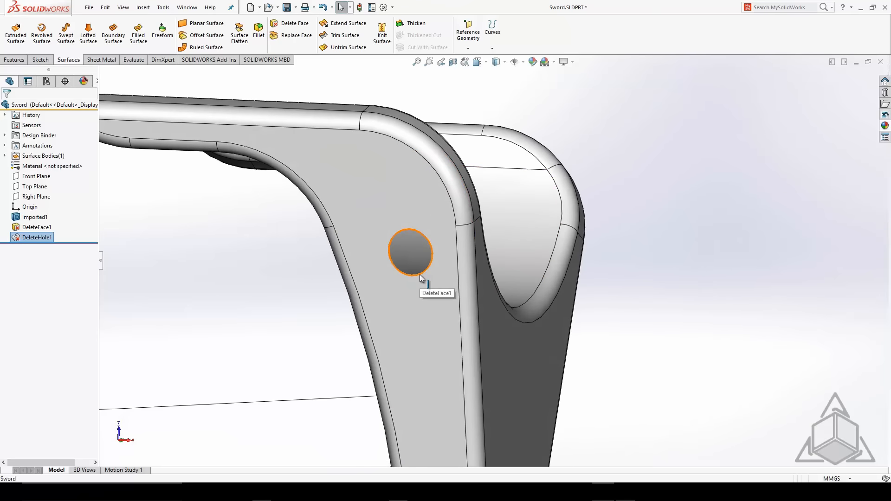
click(410, 252)
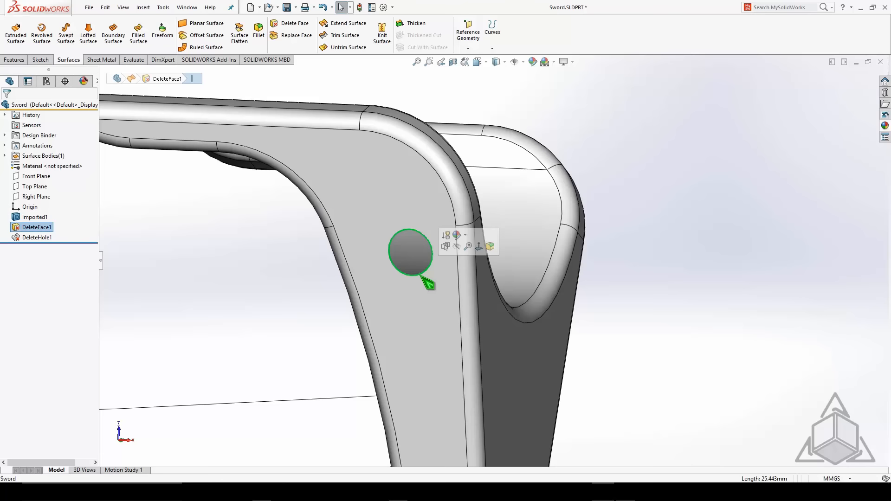